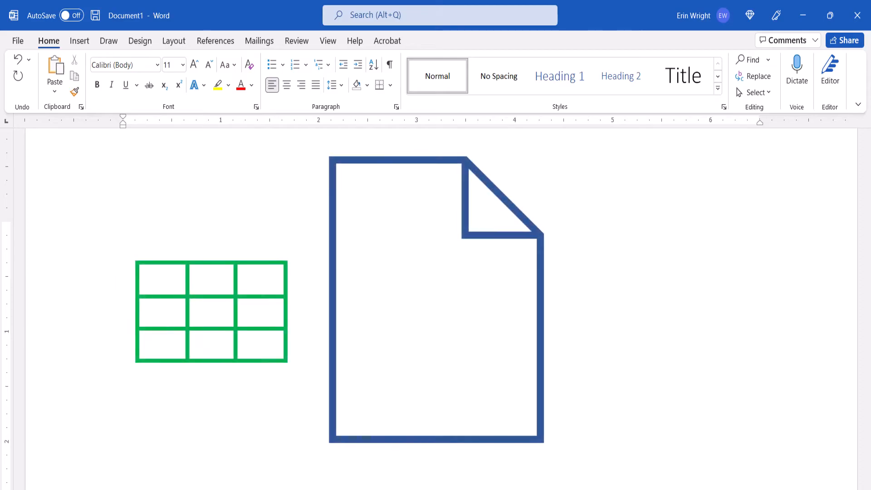
- Add the title 'How to Update Linked Excel Tables in Microsoft Word' and the Word versions list, including Word for Mac
drag(211, 311, 392, 311)
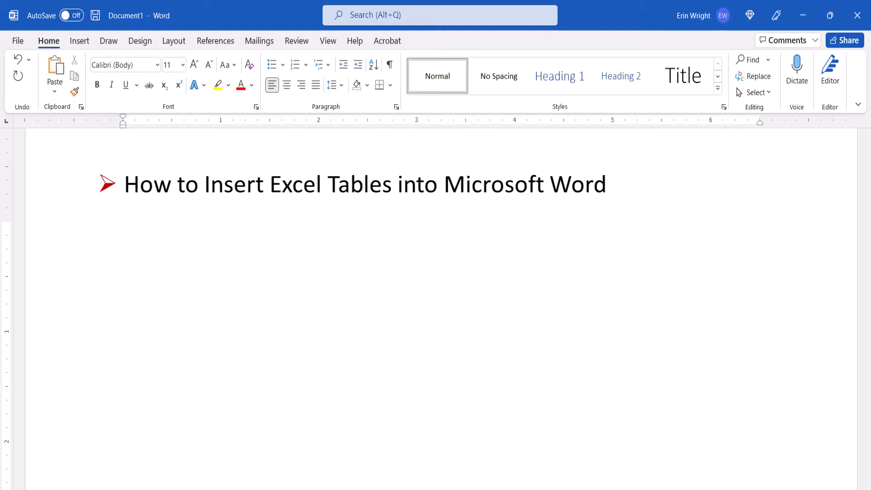
text(How to Update Linked Excel Tables in Microsoft Word)
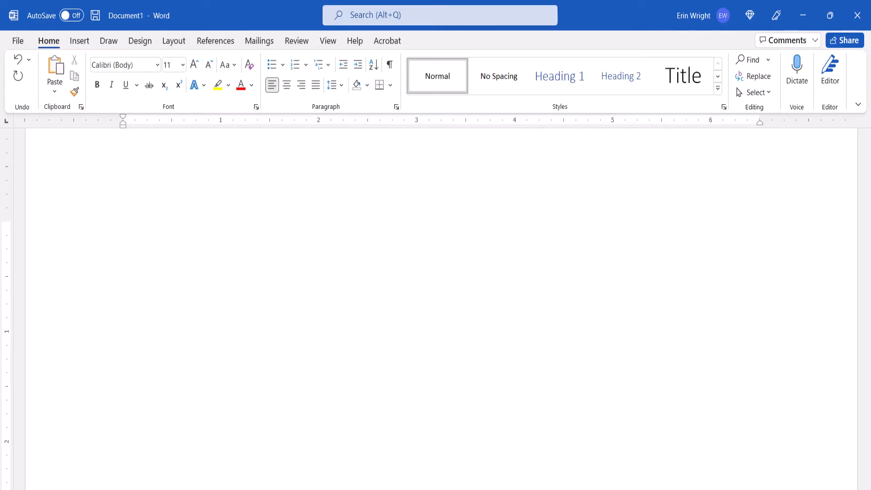
text(✓ Word for Microsoft 365)
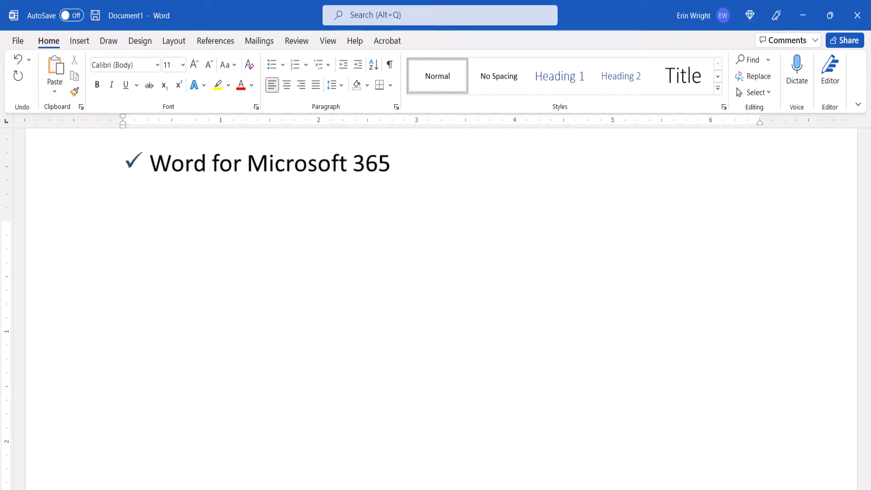
text(Word for Mac (Word for Microsoft 365 for Mac))
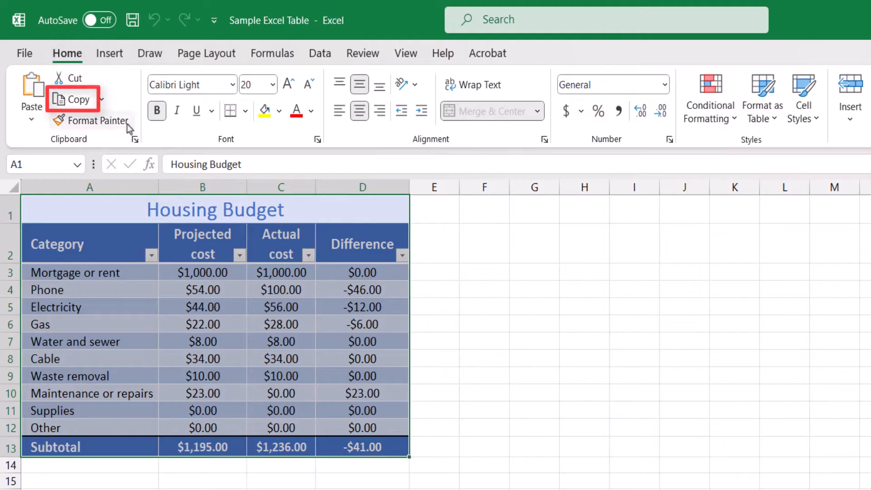
- Copy the selected Housing Budget table, title through Subtotal row, to the clipboard with Ctrl+C
click(70, 99)
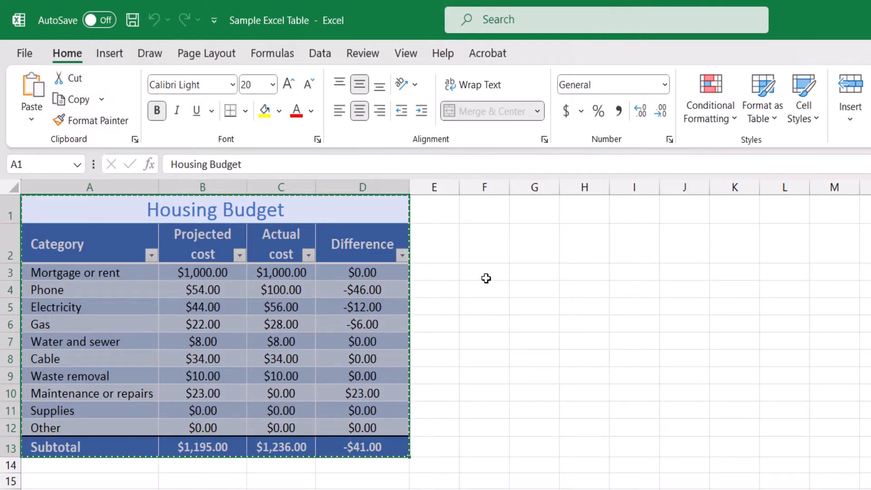
key(ctrl+c)
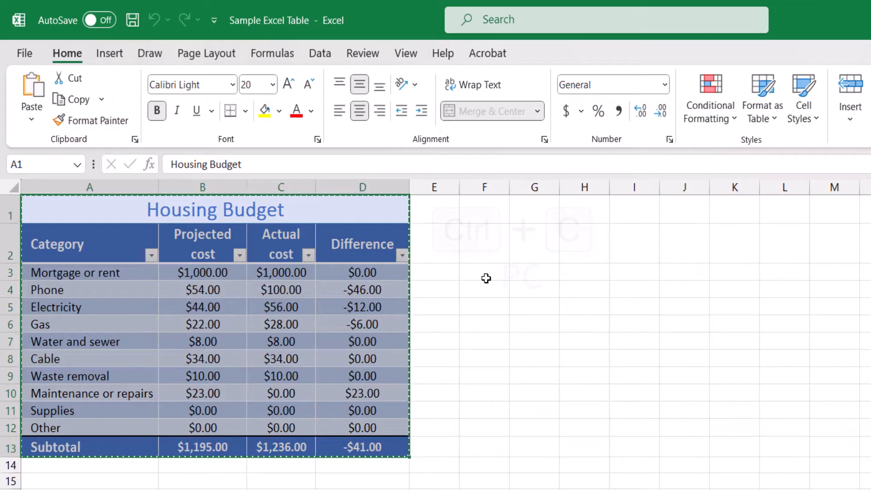
key(ctrl+c)
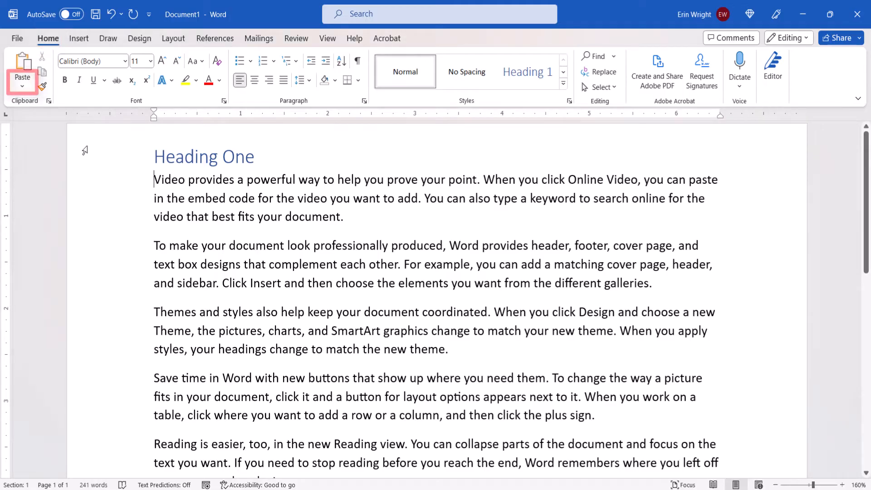
- Preview the paste options and paste the Housing Budget table below Heading One using destination styles
click(22, 80)
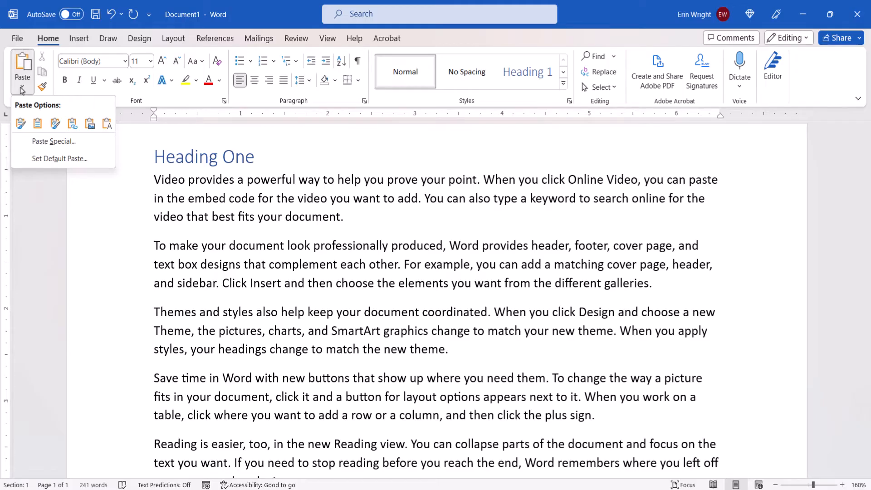
click(21, 124)
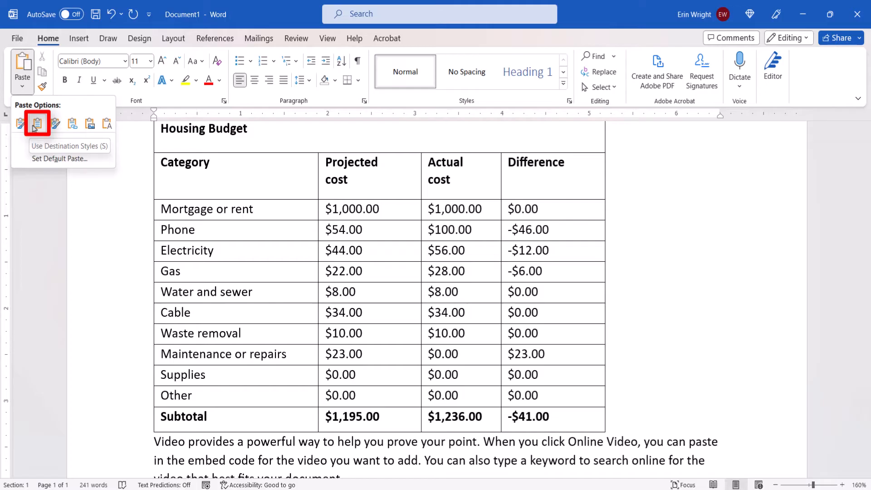
click(55, 124)
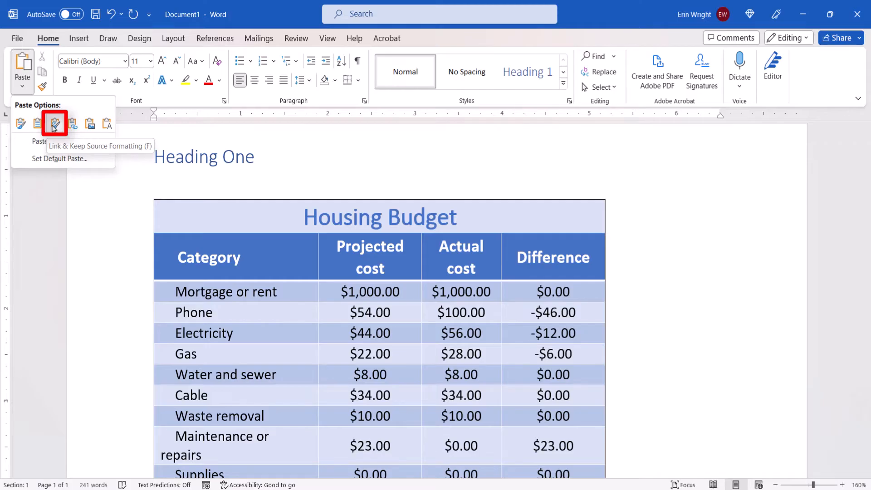
mouse_move(55, 122)
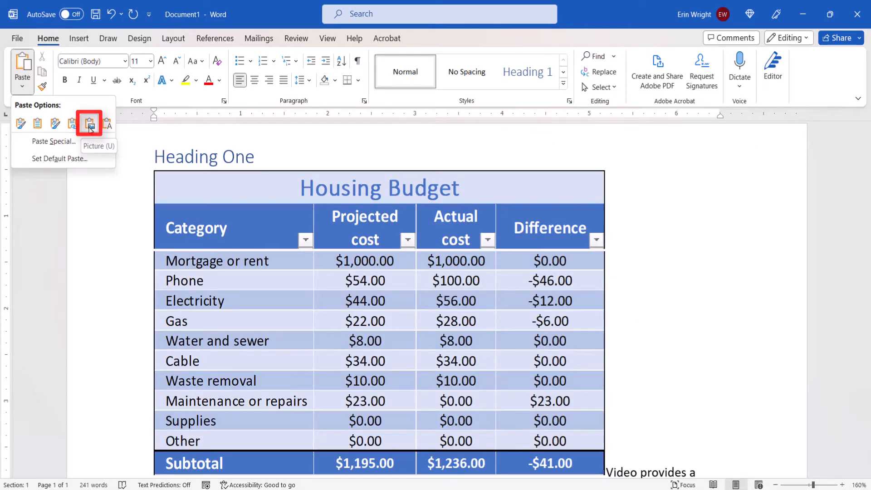
click(107, 124)
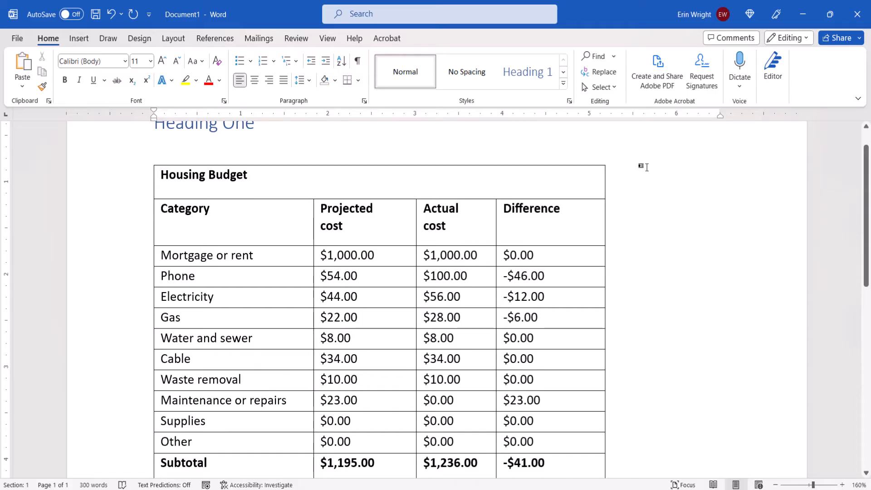
mouse_move(188, 143)
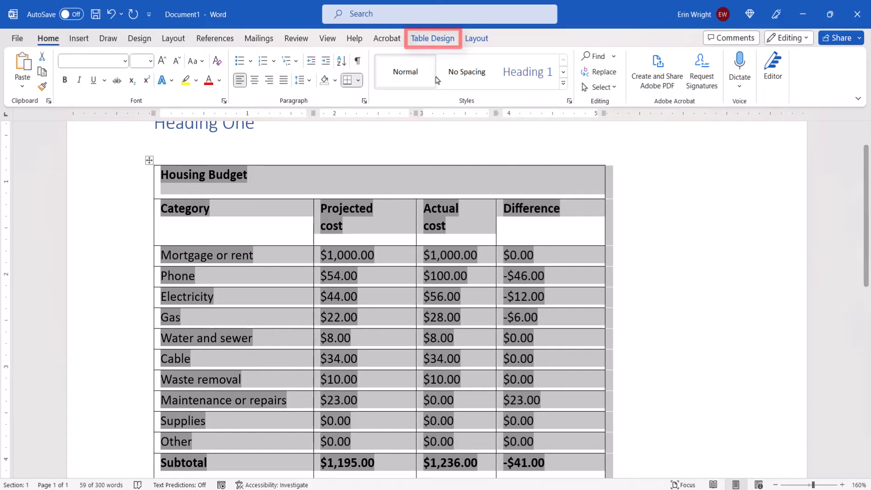
- Show Table Design for the pasted table and expand the full Table Styles gallery
click(433, 38)
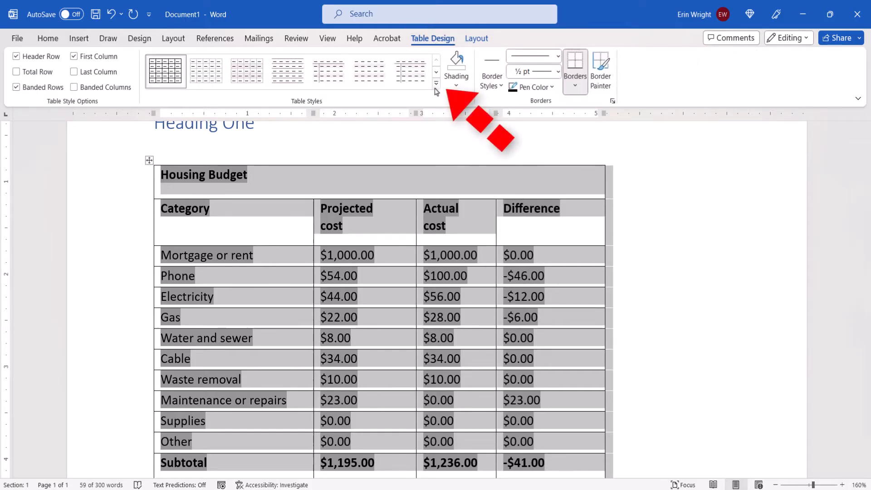
click(437, 83)
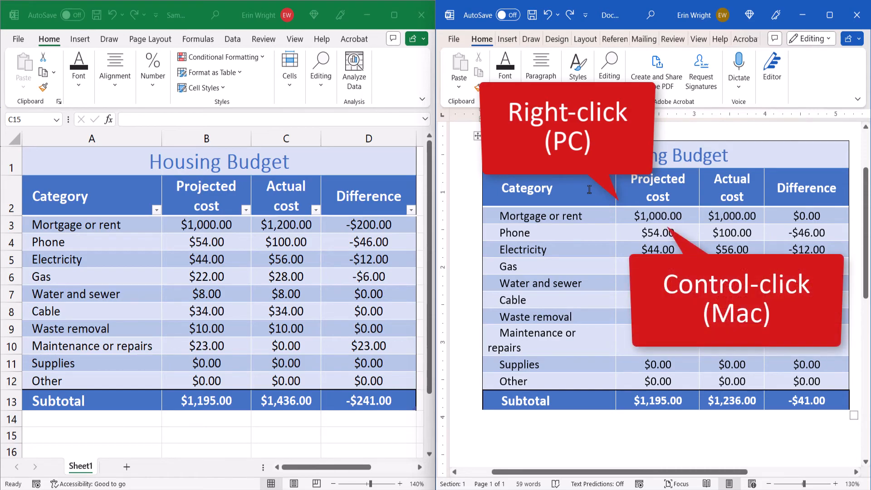
- Update the linked table so Mortgage shows $1,200.00, subtotal $1,436.00 and difference -$241.00
right_click(589, 189)
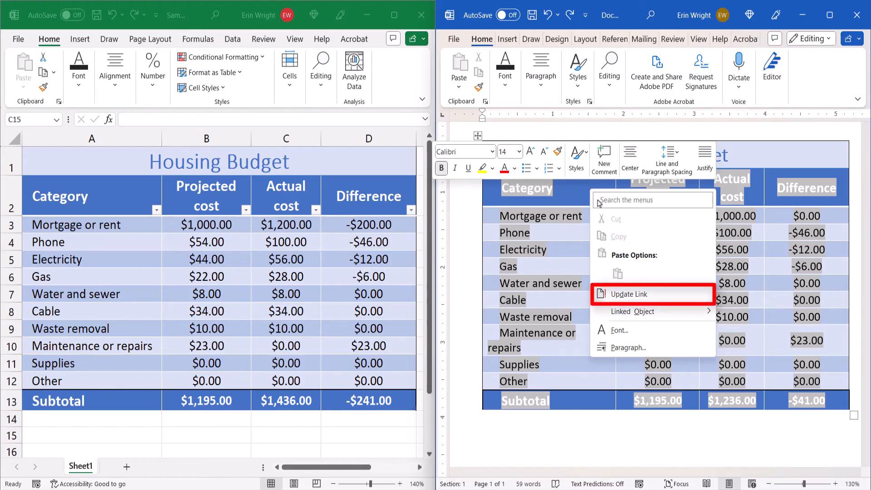
click(628, 294)
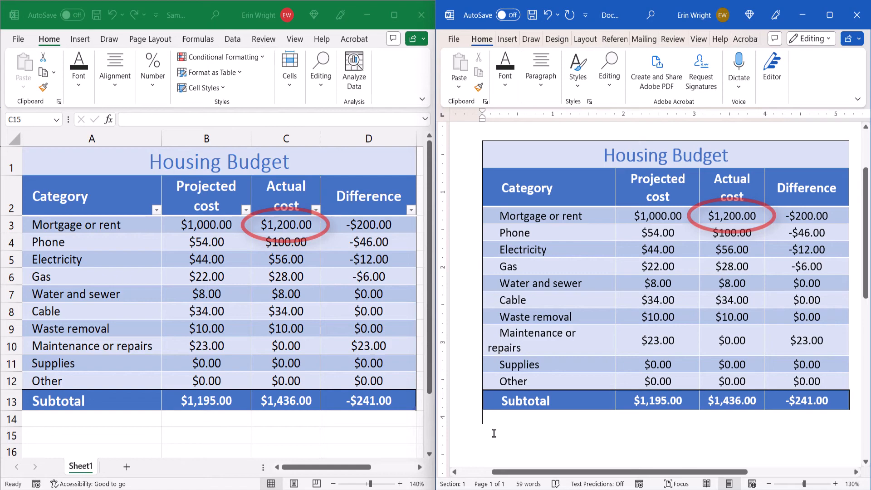
click(96, 16)
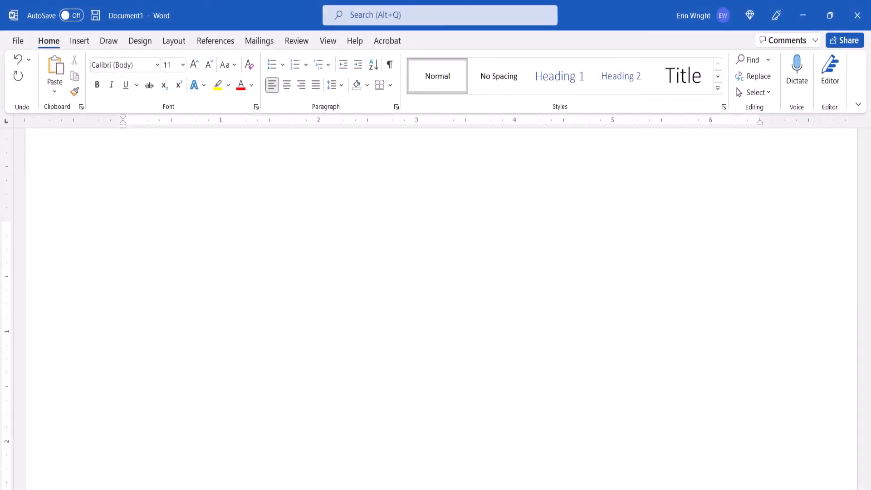
- Add the closing web address erinwrightwriting.com to the blank page
text(erinwrightwriting.com)
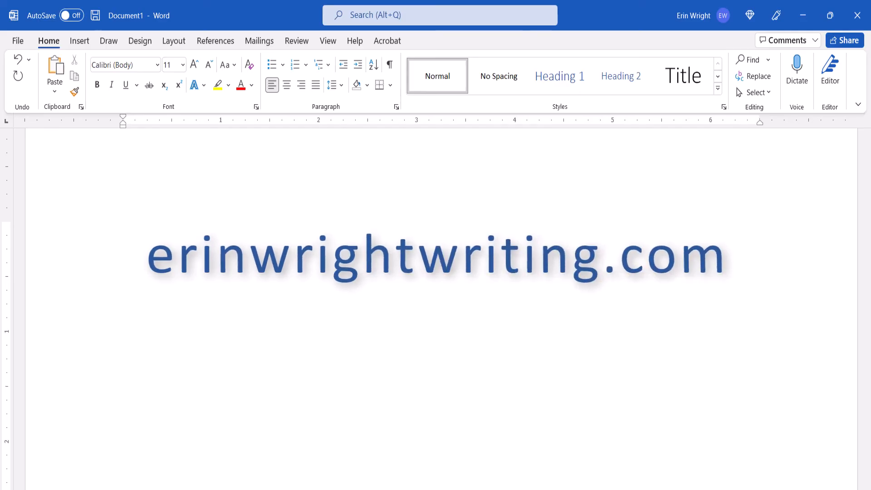